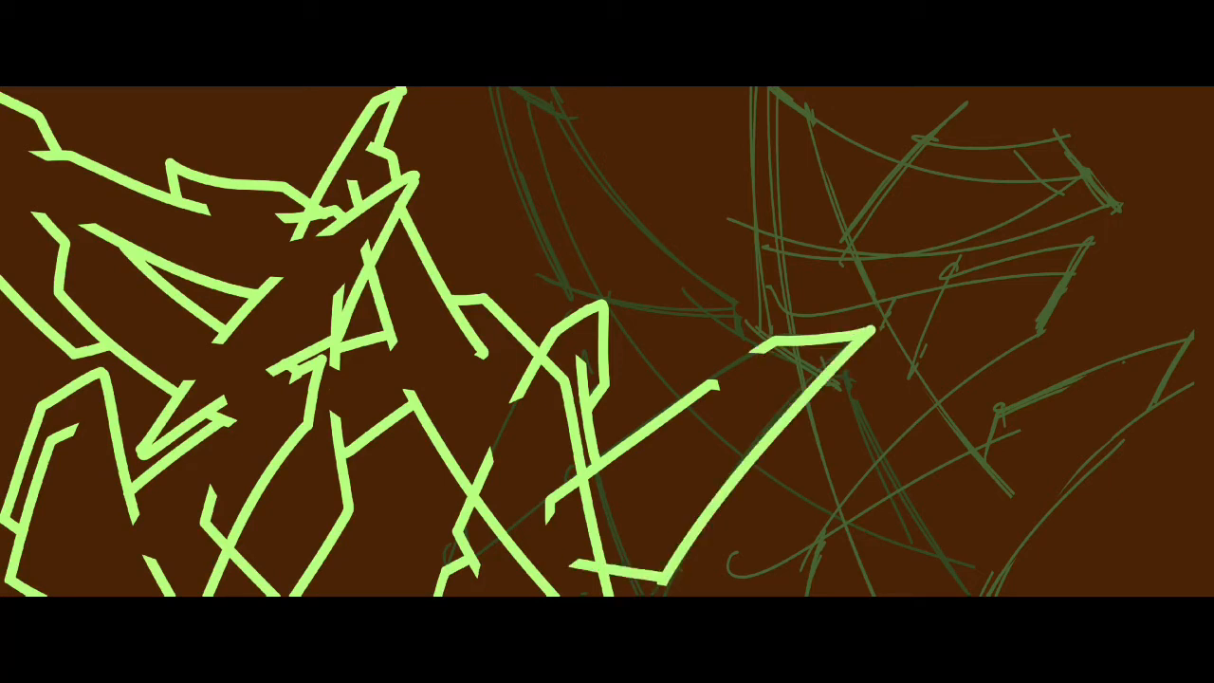
Trace a bright green stroke over the middle sketch and the top-right curve.
{"action": "left_click_drag", "start_coordinate": [569, 237], "coordinate": [683, 399]}
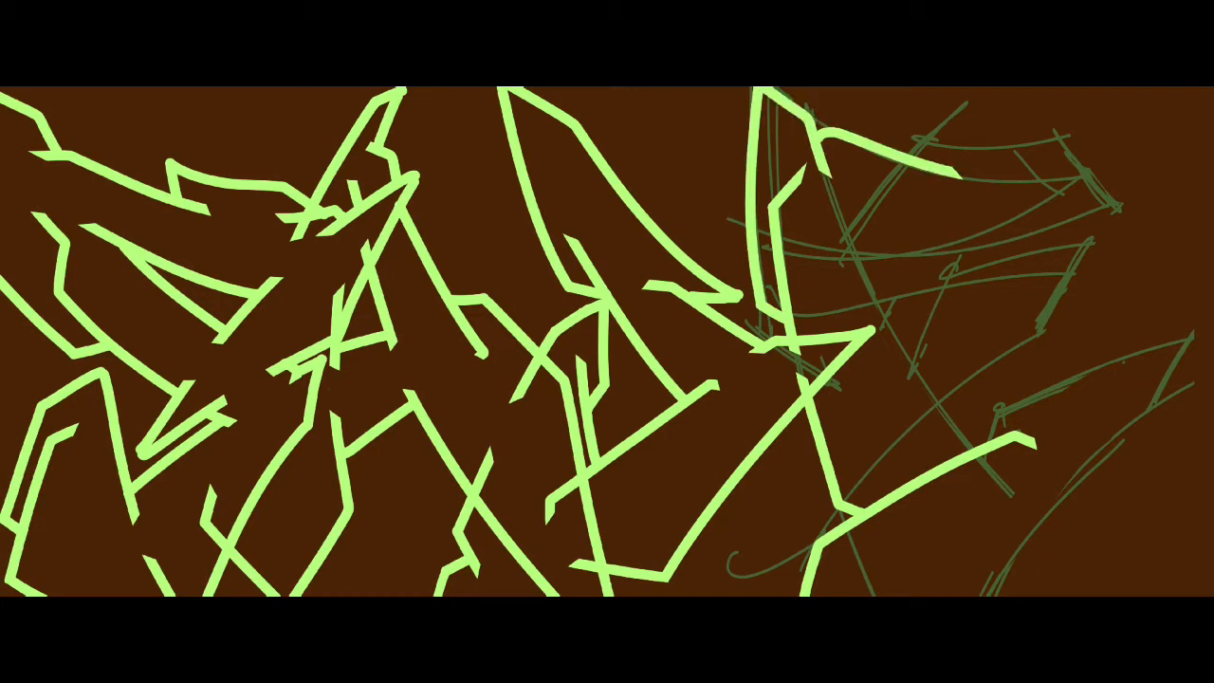
{"action": "left_click_drag", "start_coordinate": [901, 147], "coordinate": [1115, 204]}
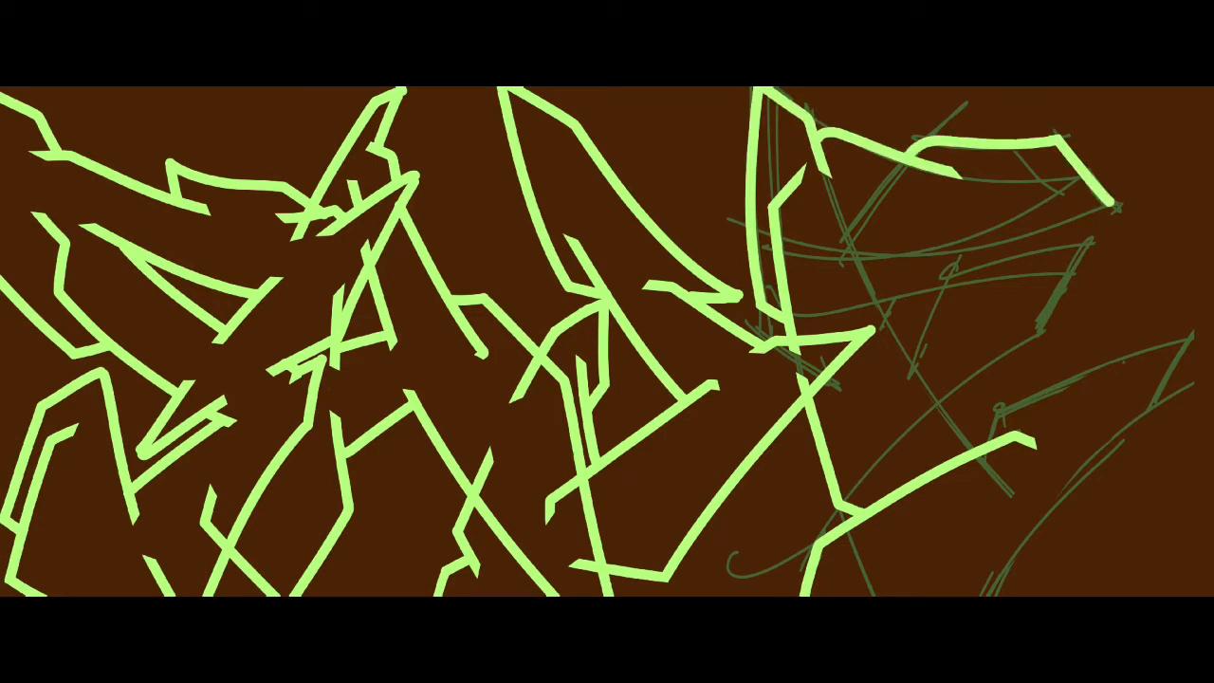